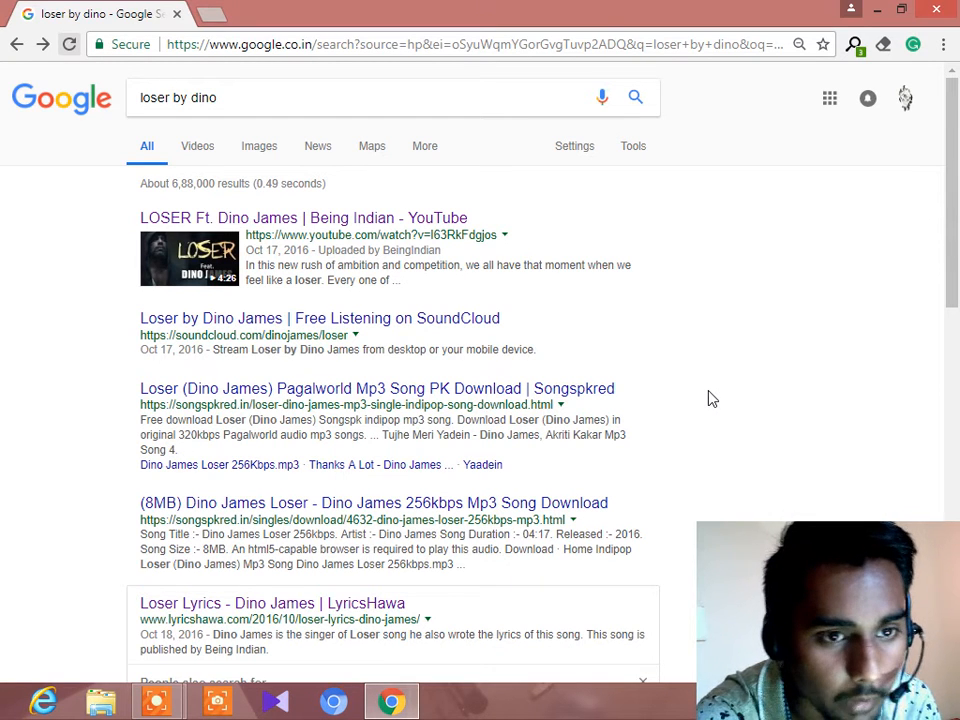
pyautogui.moveTo(190, 256)
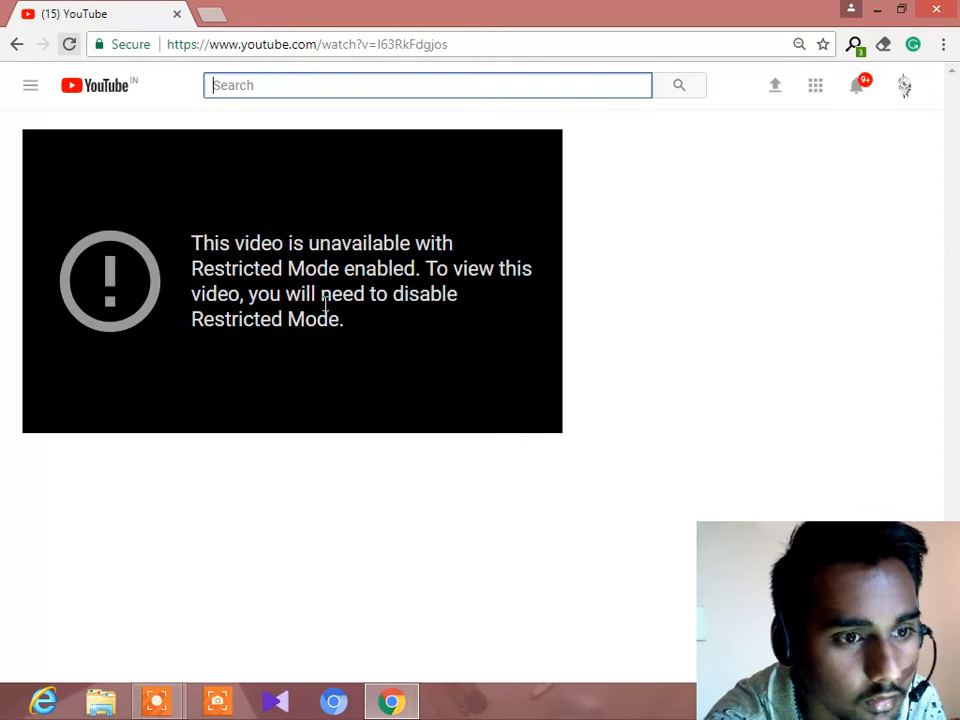
pyautogui.moveTo(284, 348)
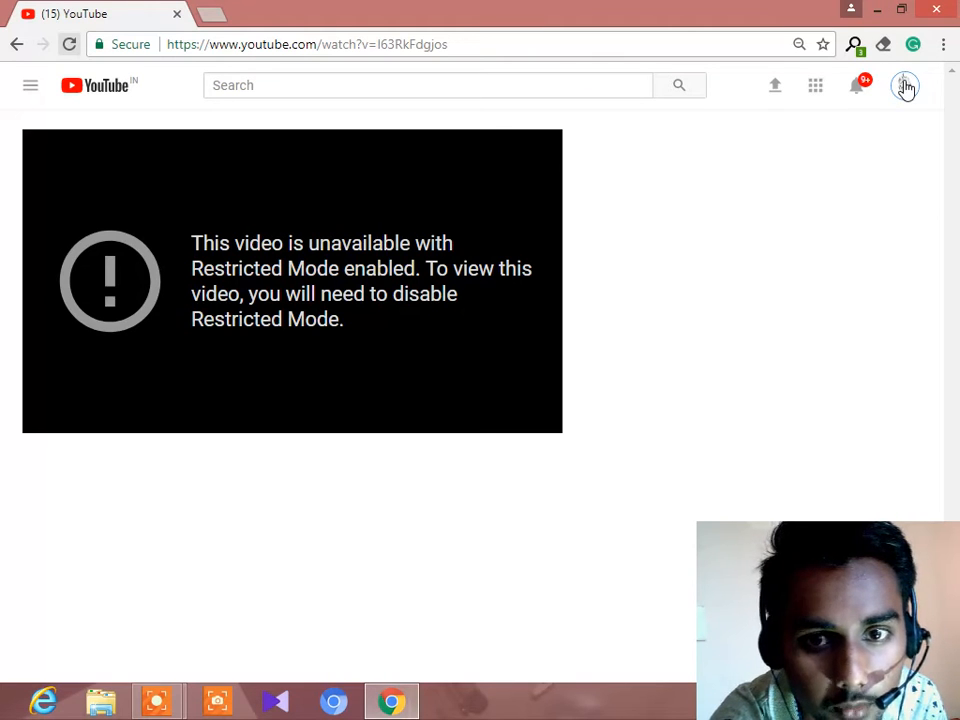
# From the avatar menu reach account Settings and bring up the Restricted Mode: On options.
pyautogui.click(904, 84)
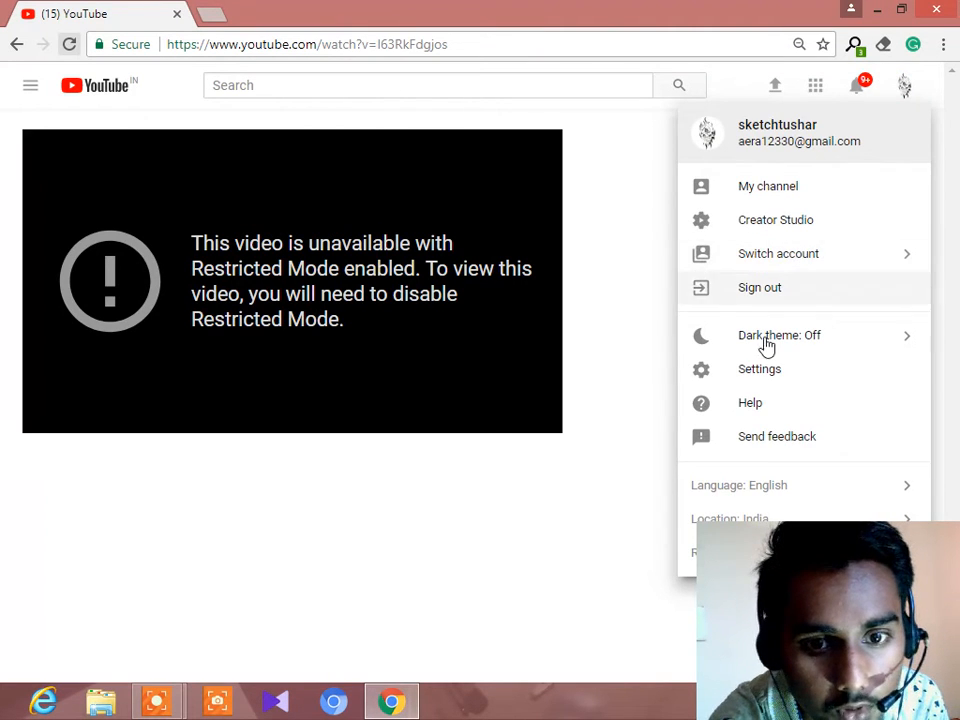
pyautogui.click(760, 368)
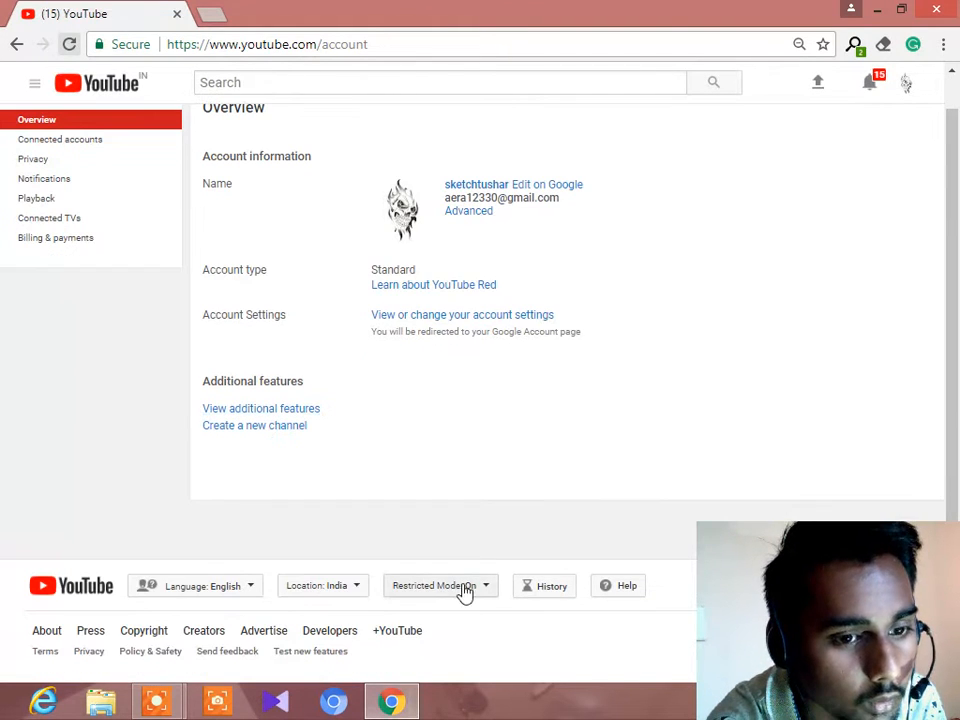
pyautogui.click(440, 584)
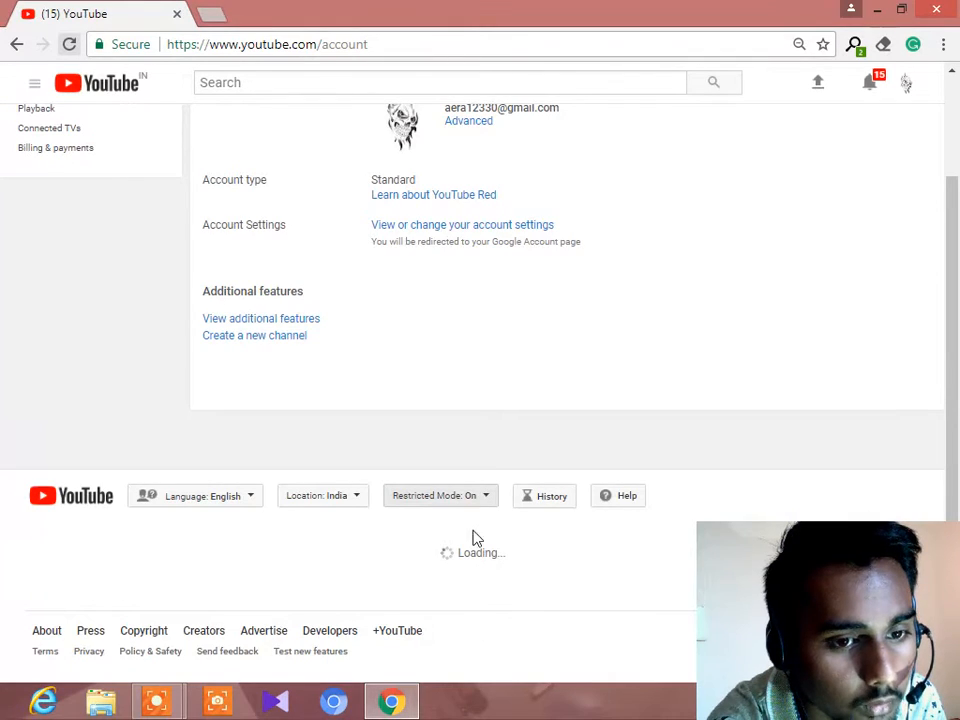
# Select the Off option for Restricted Mode and save it so settings reload showing Off.
pyautogui.click(440, 496)
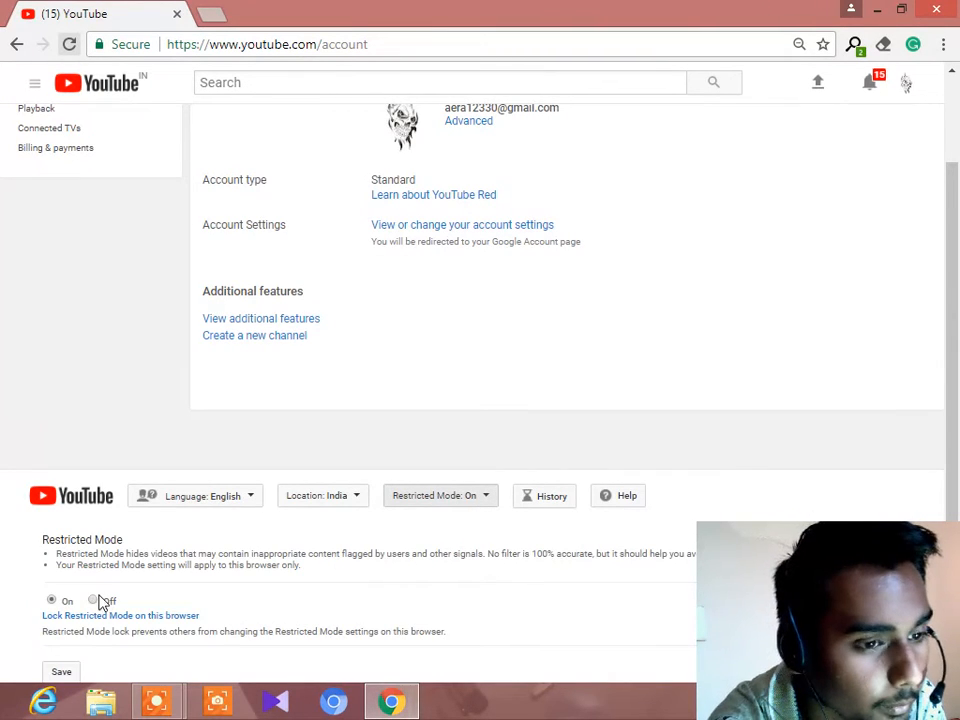
pyautogui.click(92, 600)
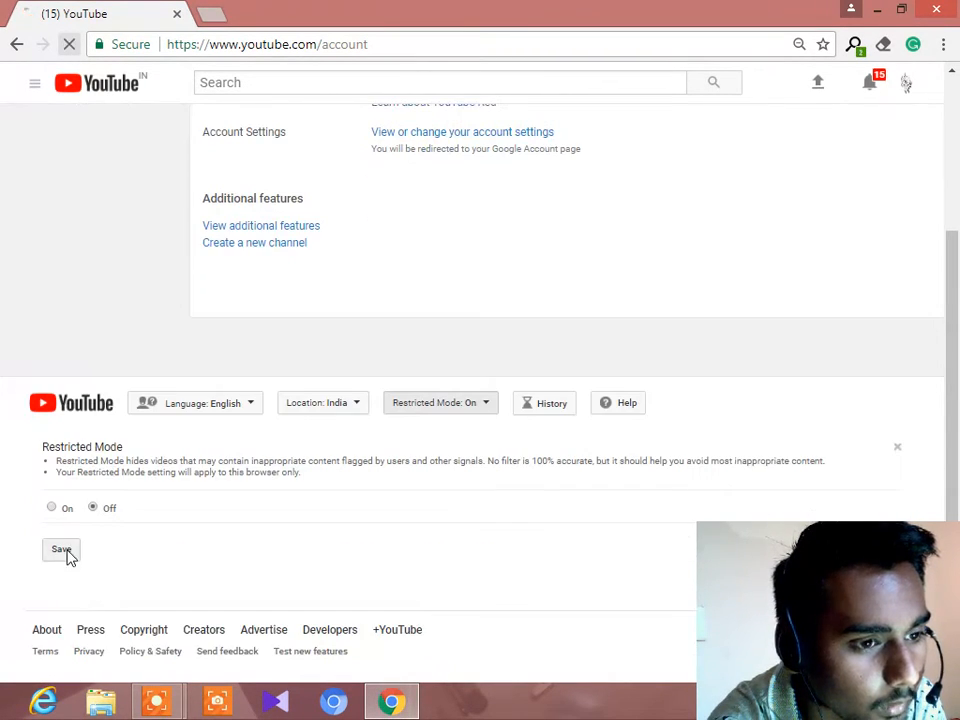
pyautogui.click(60, 550)
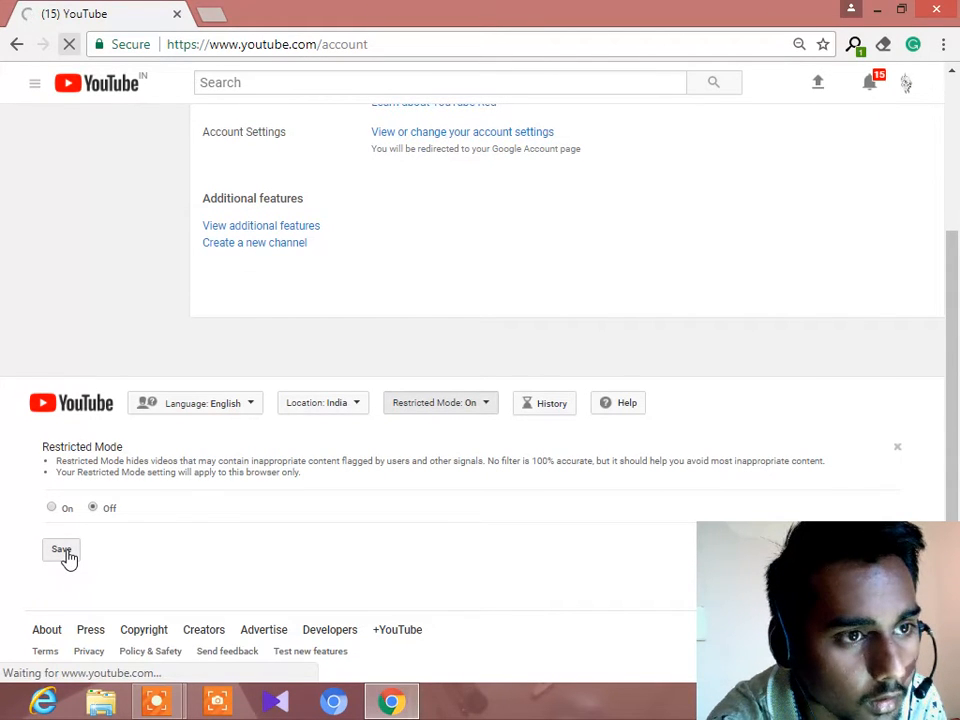
pyautogui.click(60, 550)
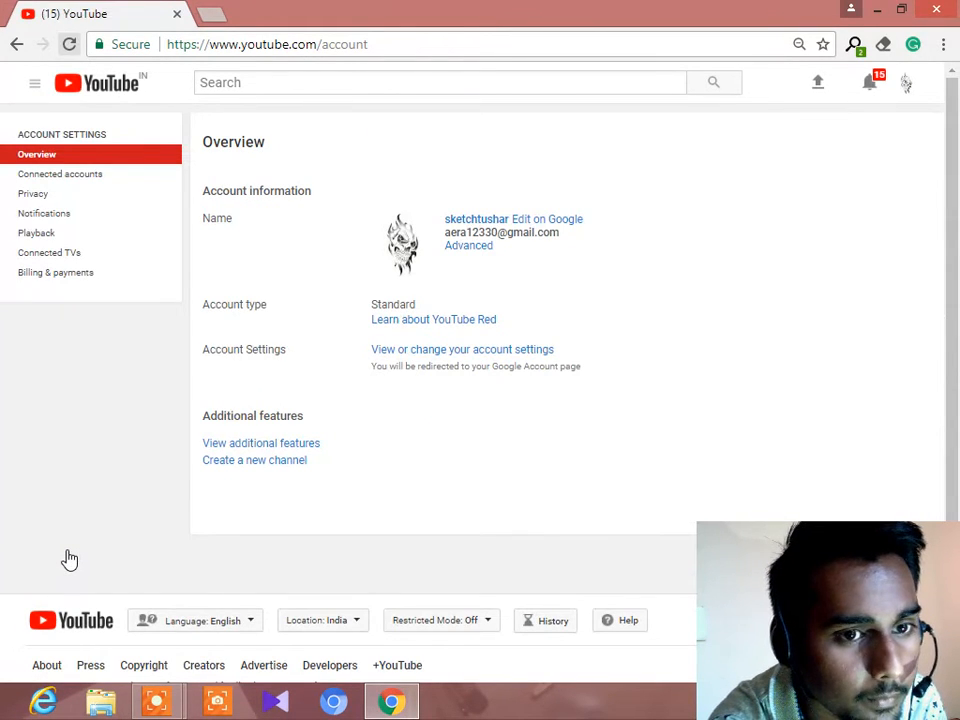
pyautogui.moveTo(828, 300)
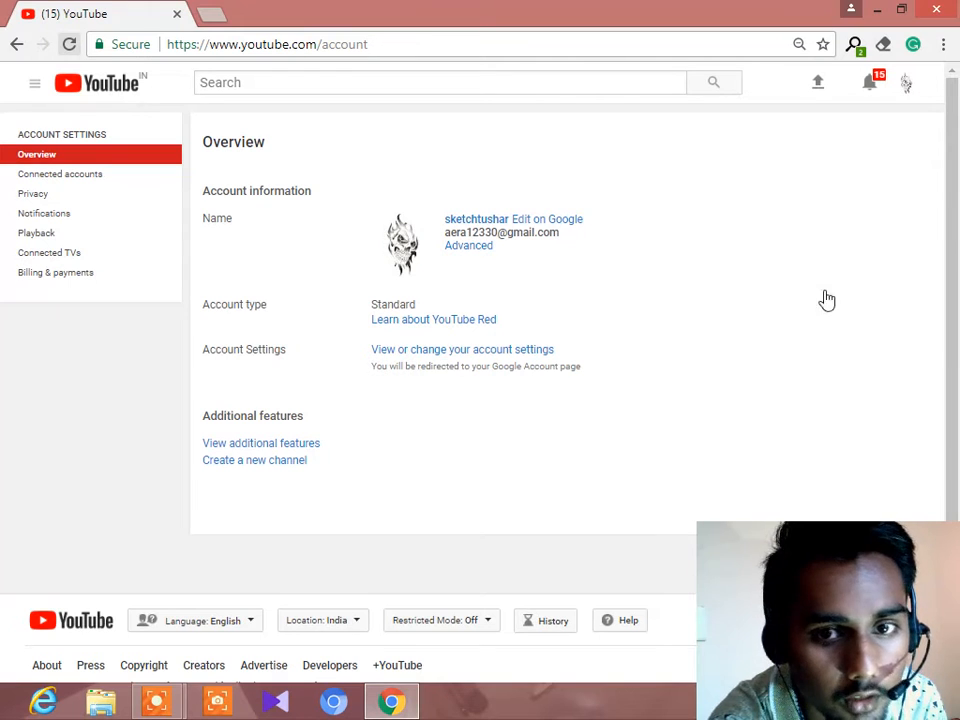
pyautogui.click(440, 82)
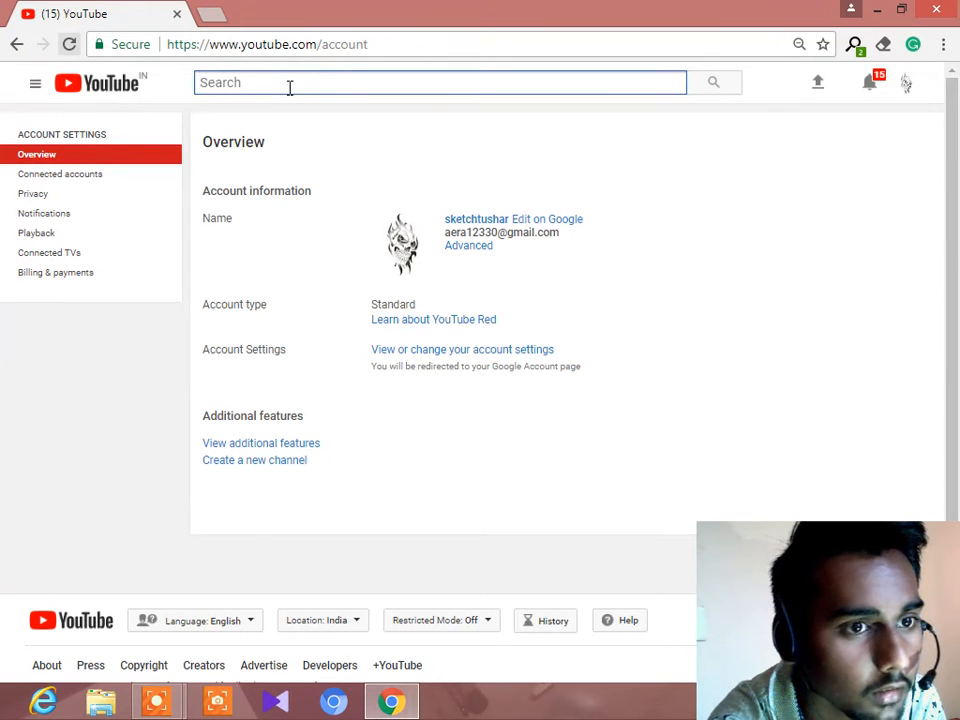
# Go back through the blocked Loser by Dino James page to the Google results for 'loser by dino'.
pyautogui.click(68, 44)
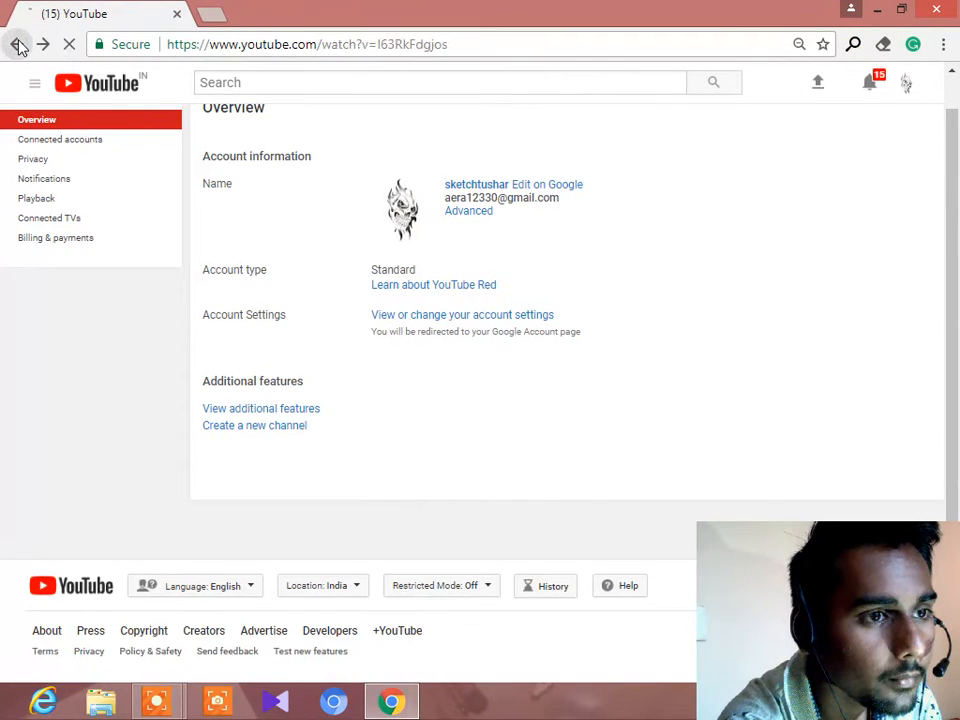
pyautogui.click(18, 44)
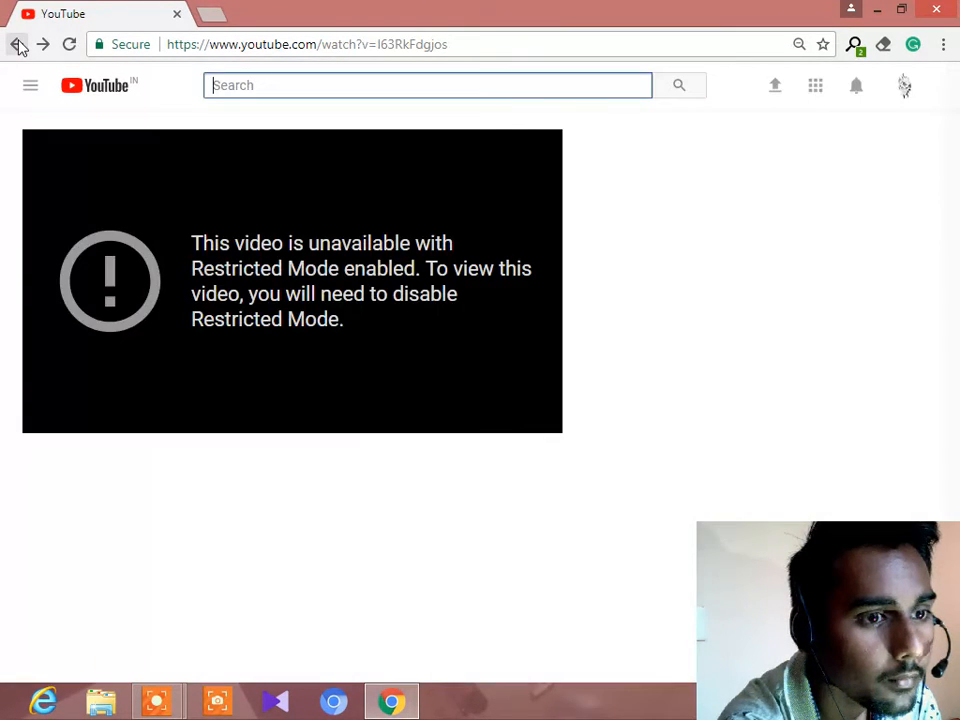
pyautogui.click(16, 44)
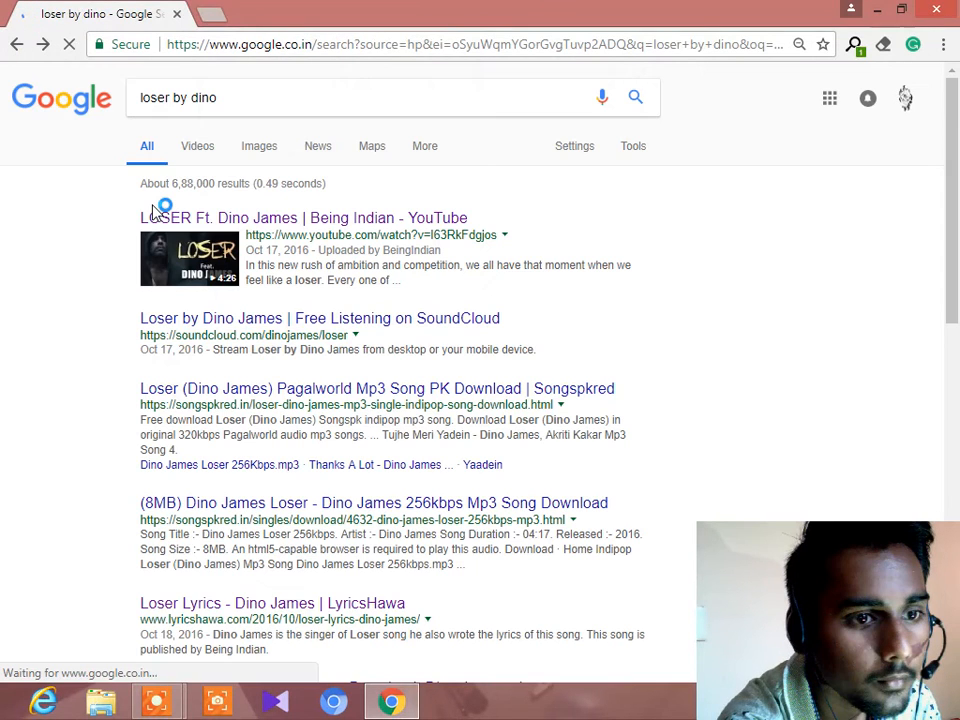